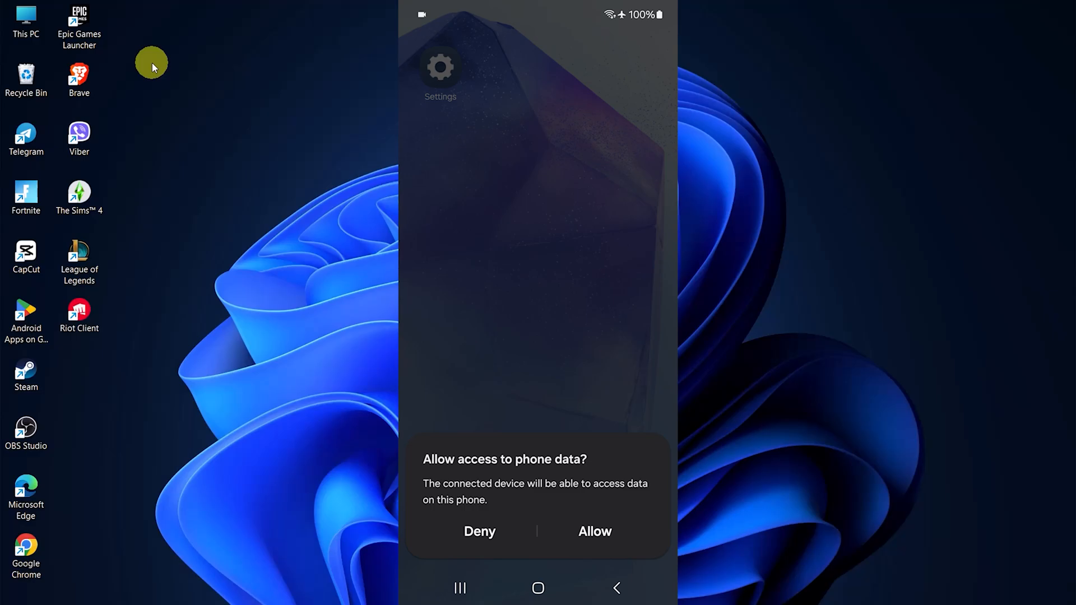
Allow the connected computer to access the phone's data
{"action": "left_click", "coordinate": [594, 532]}
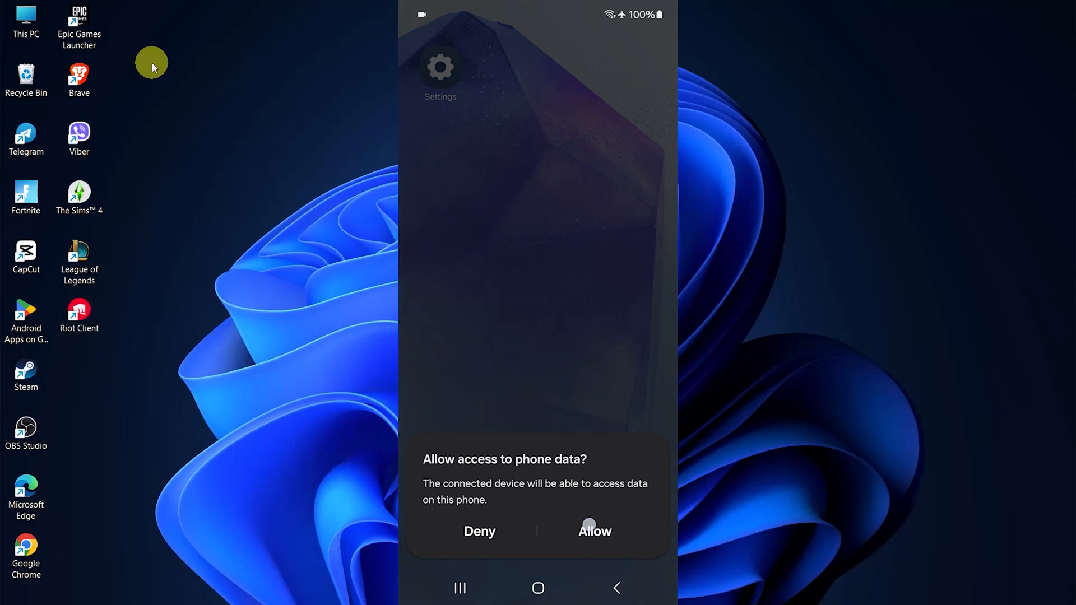
{"action": "left_click", "coordinate": [594, 531]}
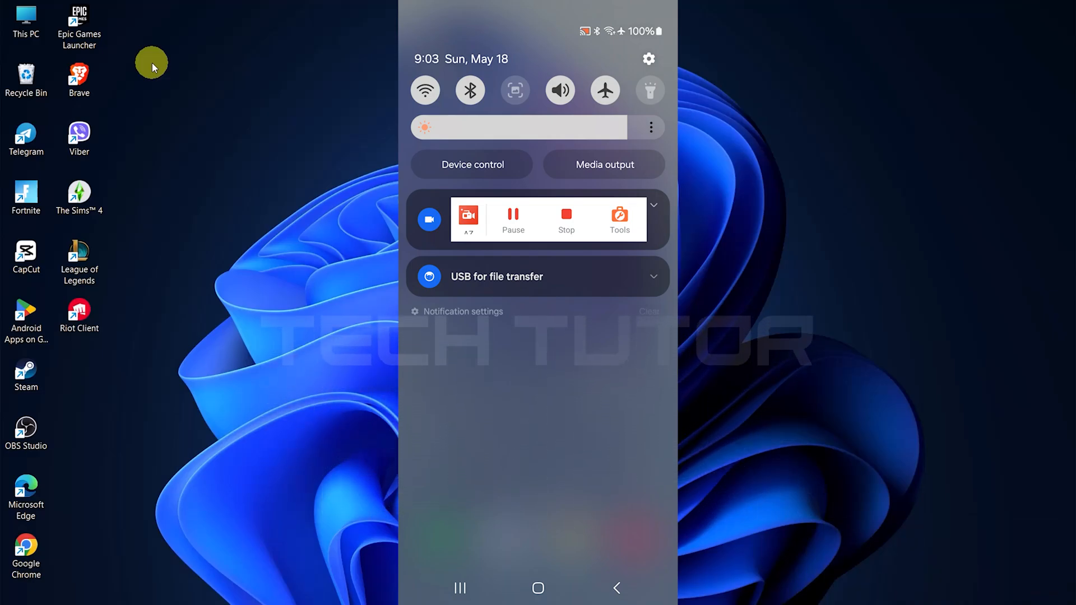
Expand the 'USB for file transfer' notification, then close the phone screen
{"action": "left_click", "coordinate": [654, 276]}
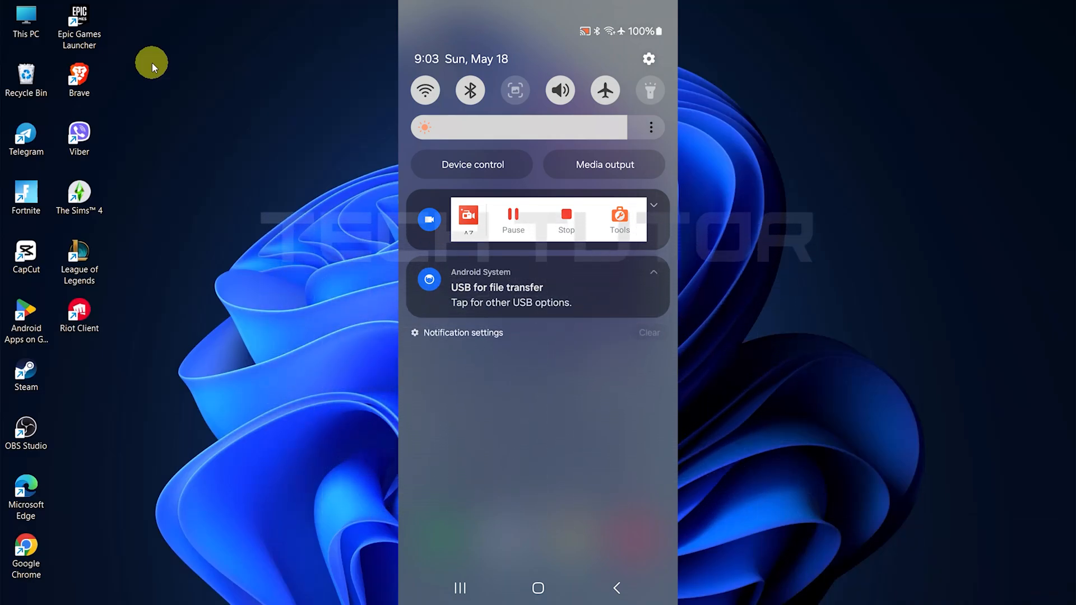
{"action": "left_click", "coordinate": [511, 287]}
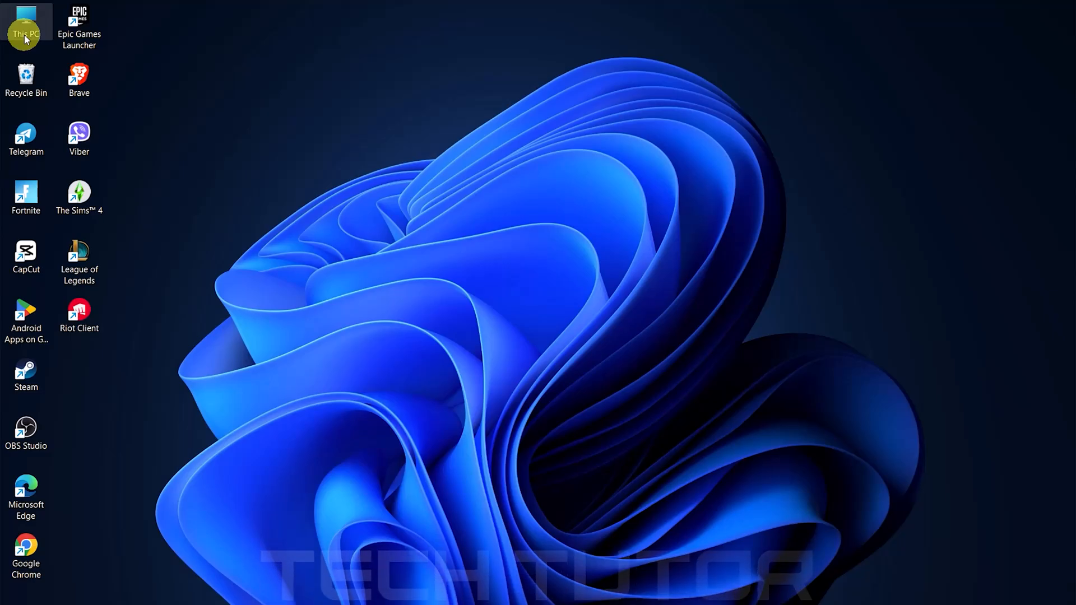
Open This PC, then the phone device and its Internal storage
{"action": "double_click", "coordinate": [25, 27]}
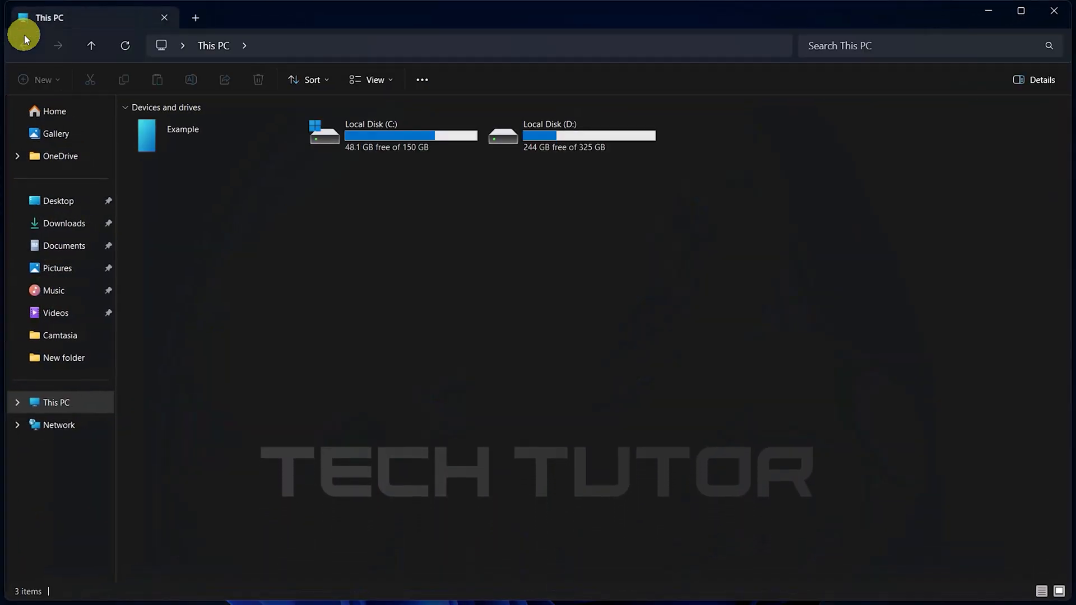
{"action": "left_click", "coordinate": [183, 135]}
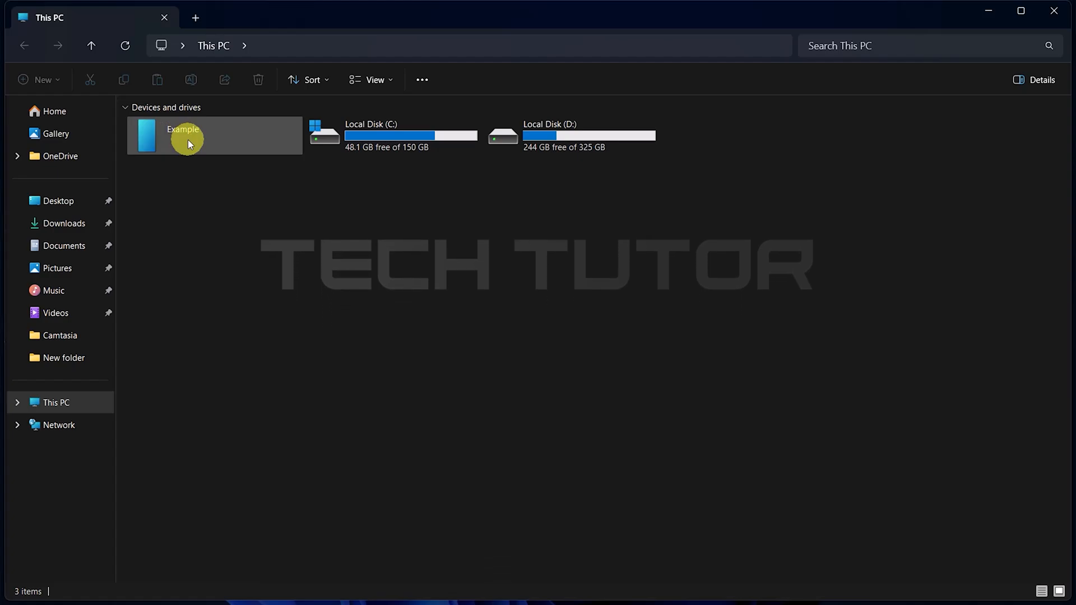
{"action": "double_click", "coordinate": [184, 135]}
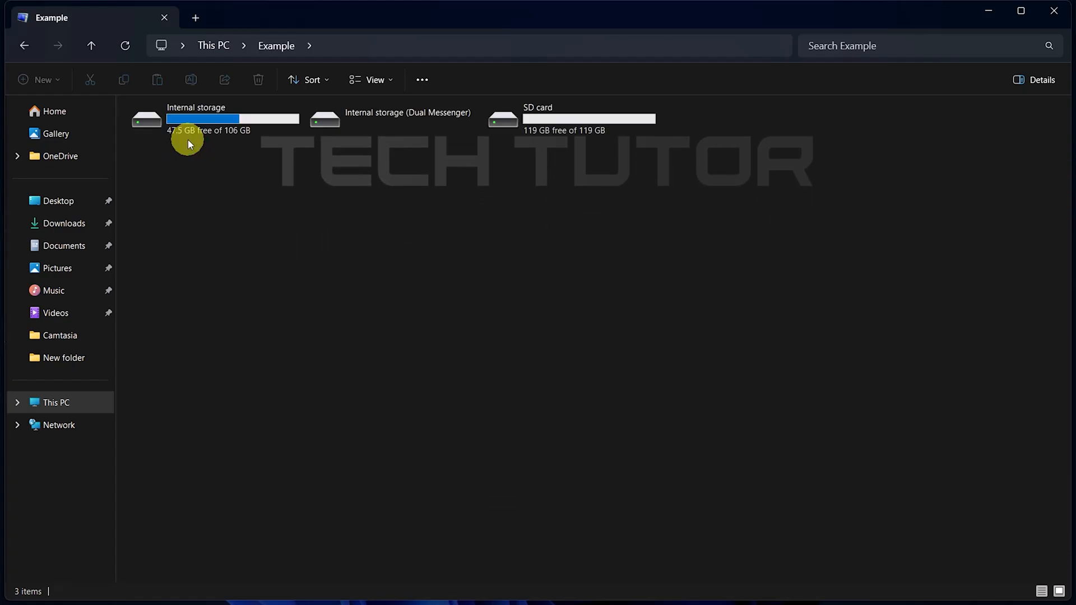
{"action": "double_click", "coordinate": [194, 119]}
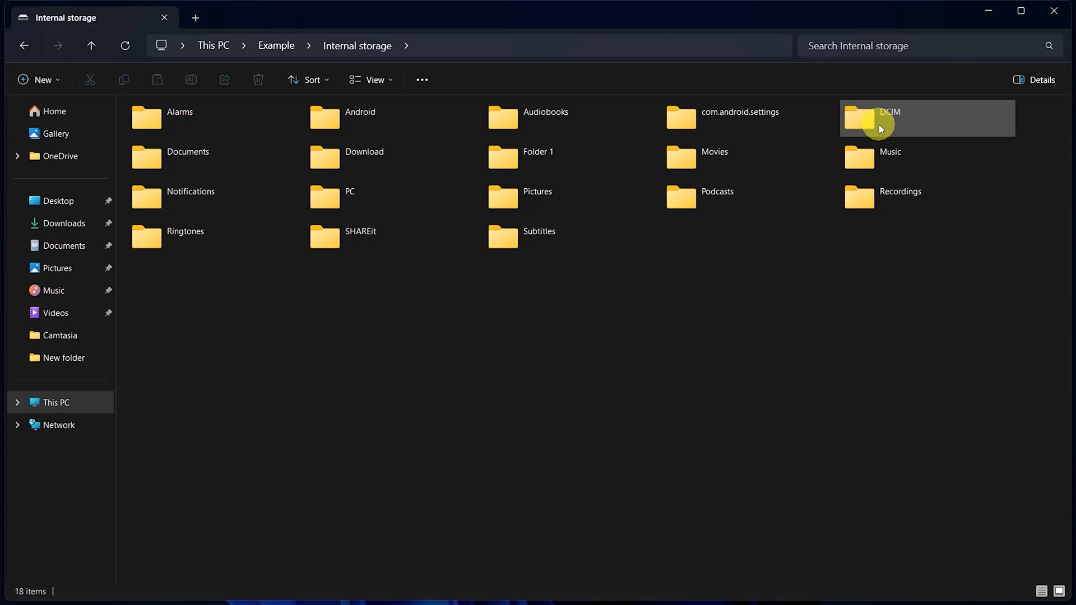
Open DCIM, then the Camera folder with its two JPG photos
{"action": "left_click", "coordinate": [889, 118]}
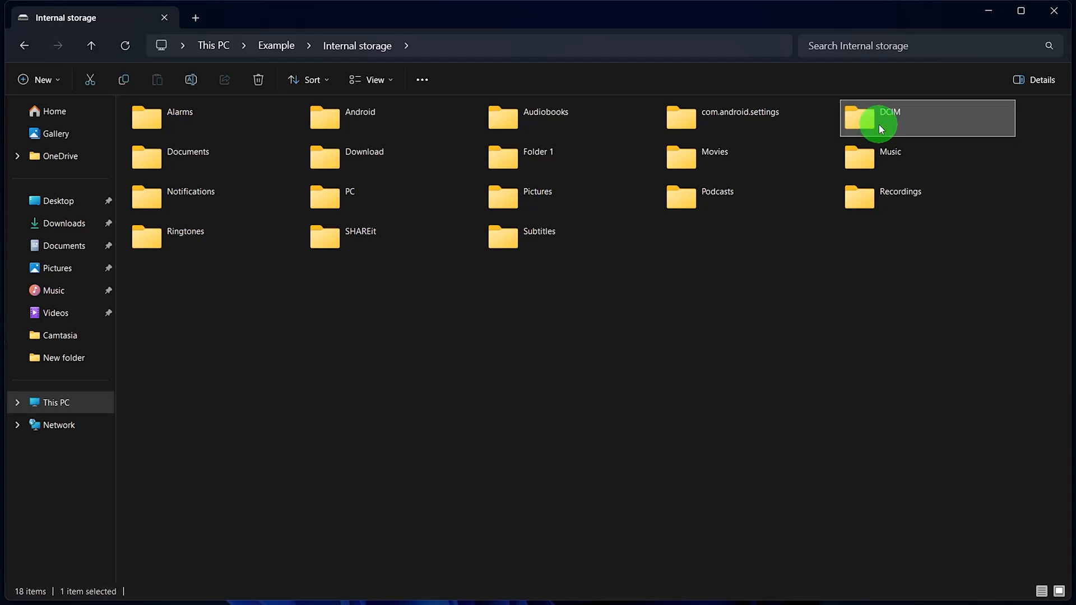
{"action": "double_click", "coordinate": [889, 118]}
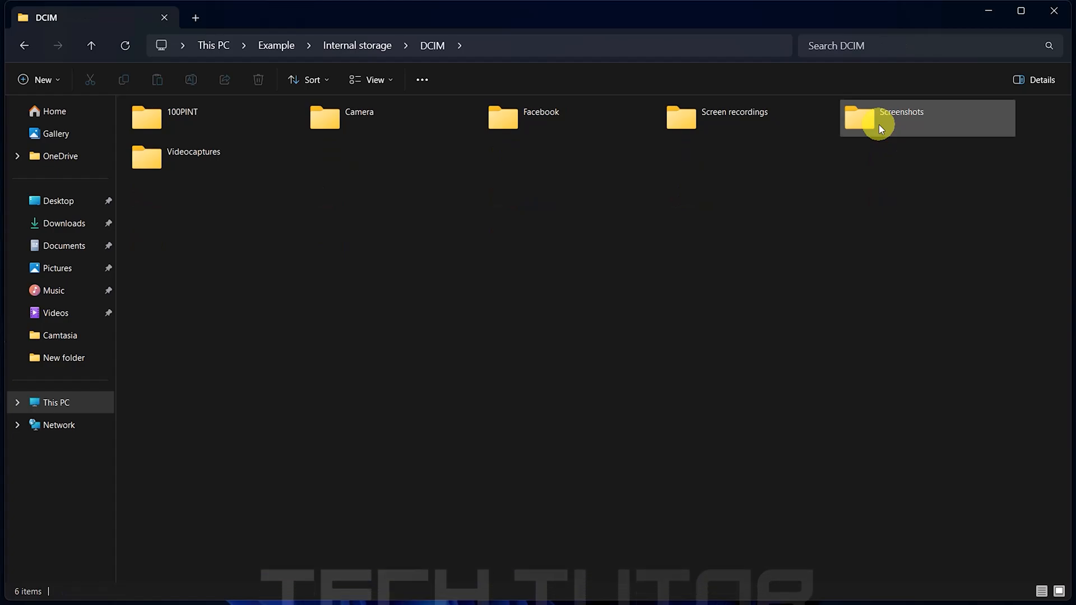
{"action": "mouse_move", "coordinate": [361, 142]}
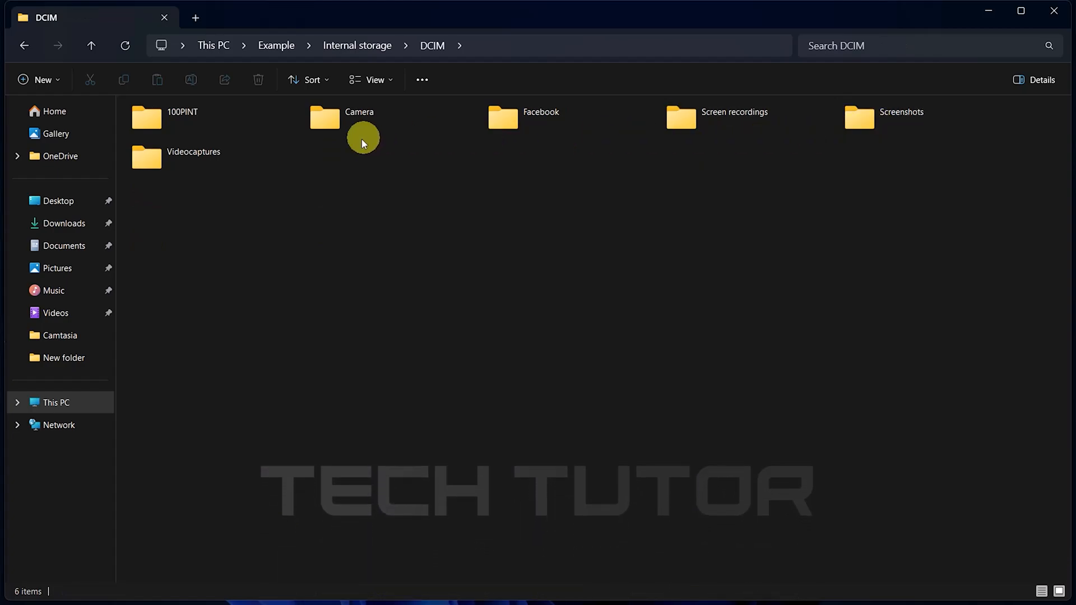
{"action": "left_click", "coordinate": [359, 118]}
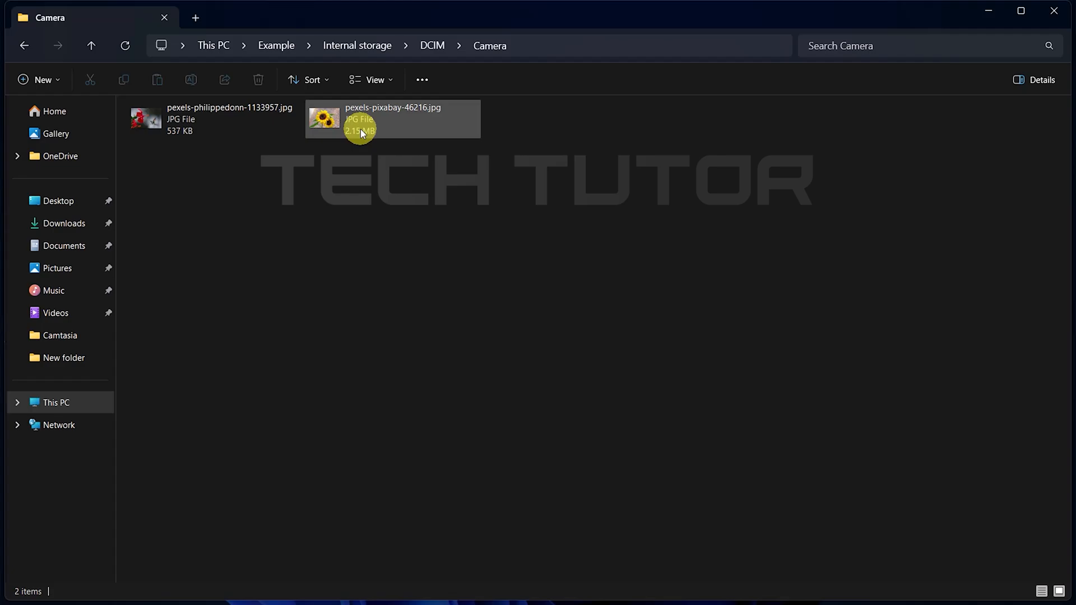
Select the sunflower photo and the other JPG, and copy both
{"action": "left_click", "coordinate": [392, 119]}
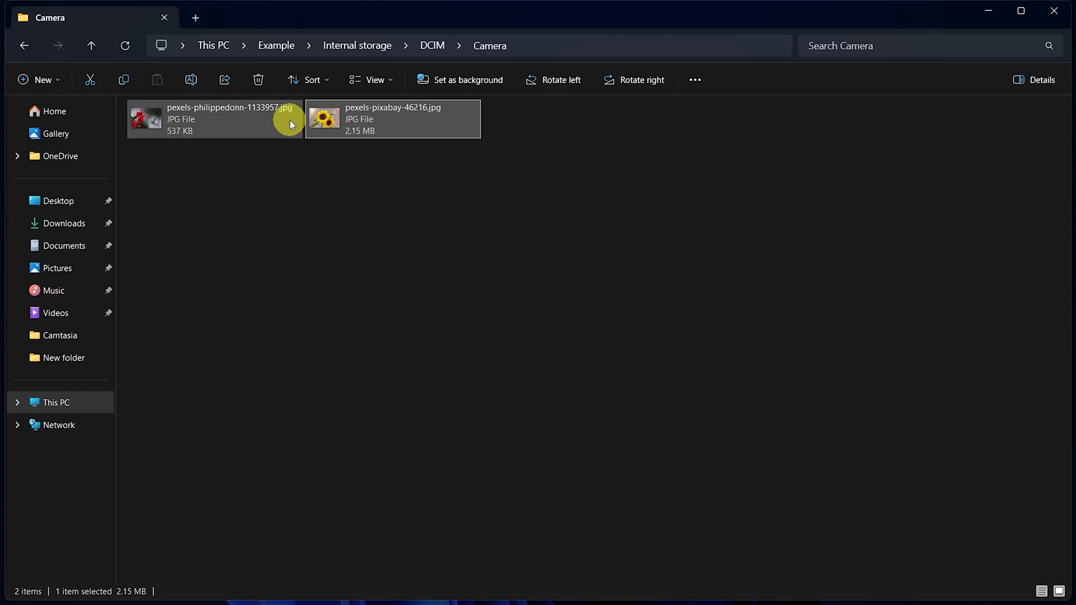
{"action": "left_click", "coordinate": [214, 118]}
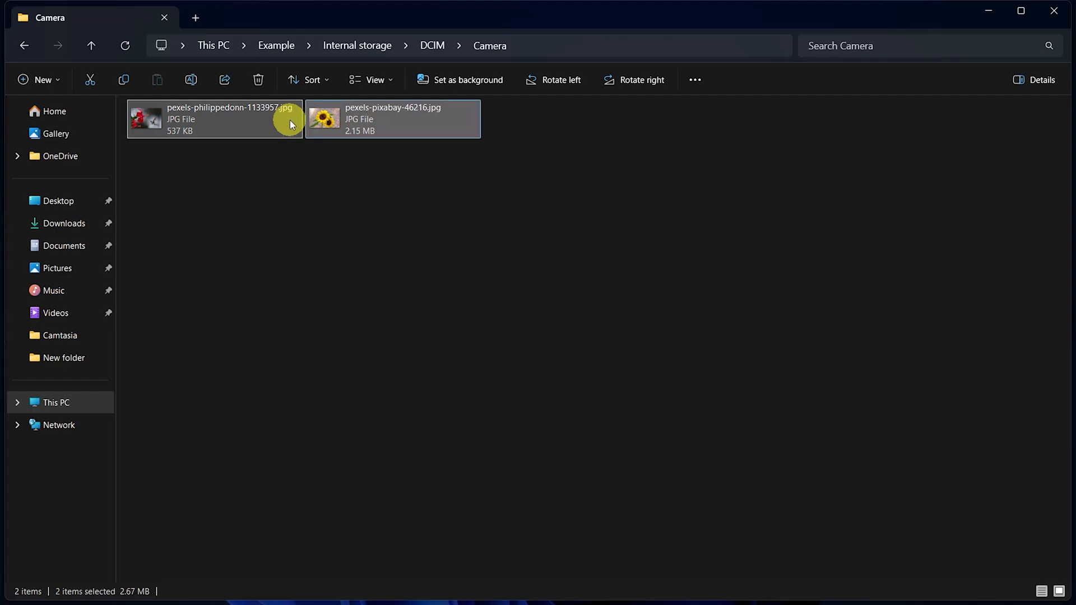
{"action": "right_click", "coordinate": [288, 123]}
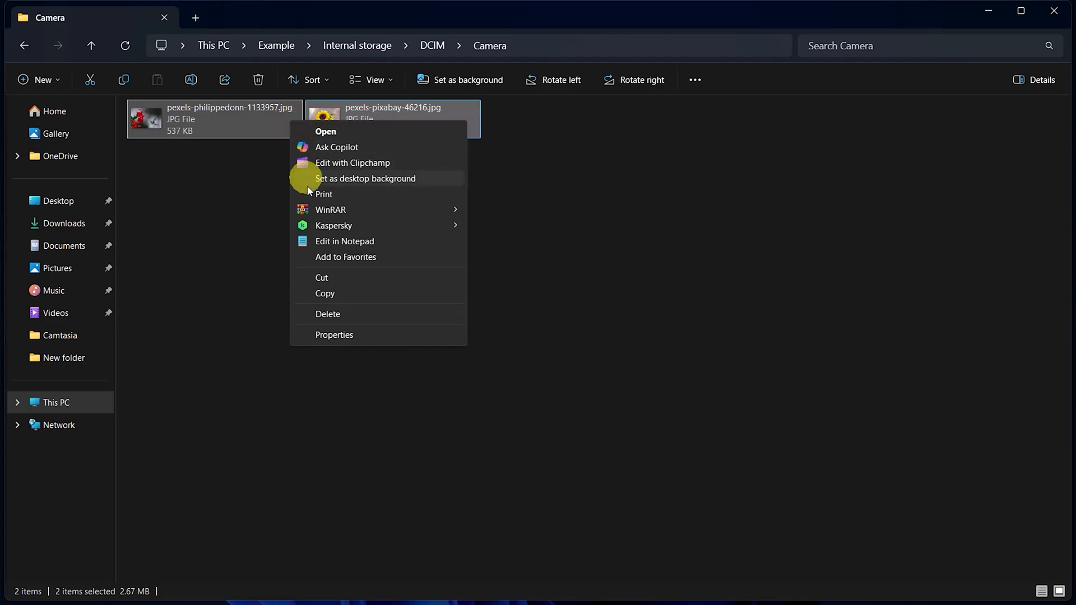
{"action": "mouse_move", "coordinate": [324, 293]}
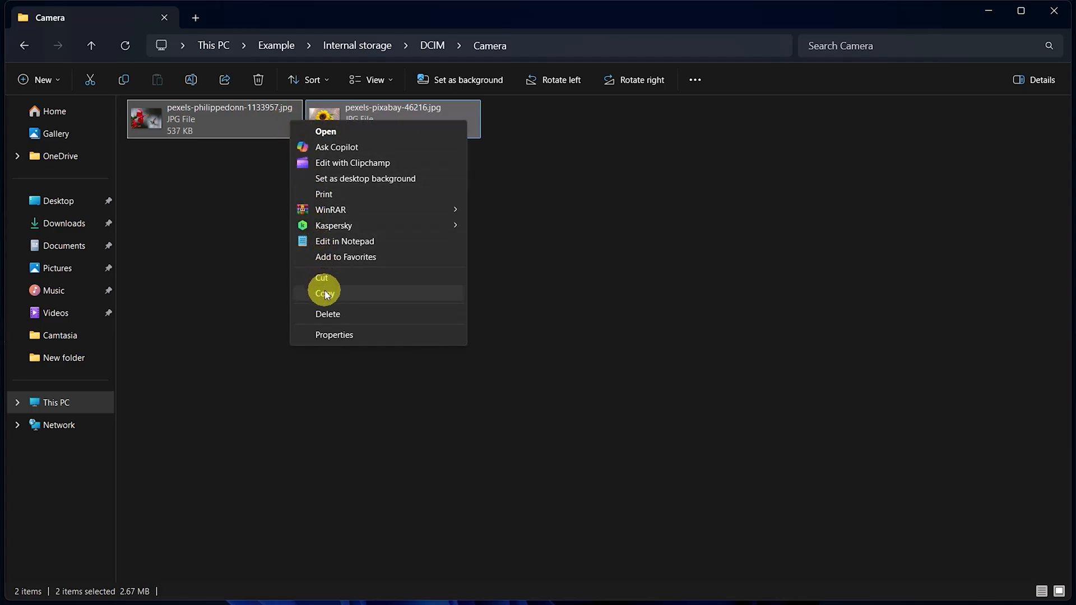
{"action": "left_click", "coordinate": [325, 293]}
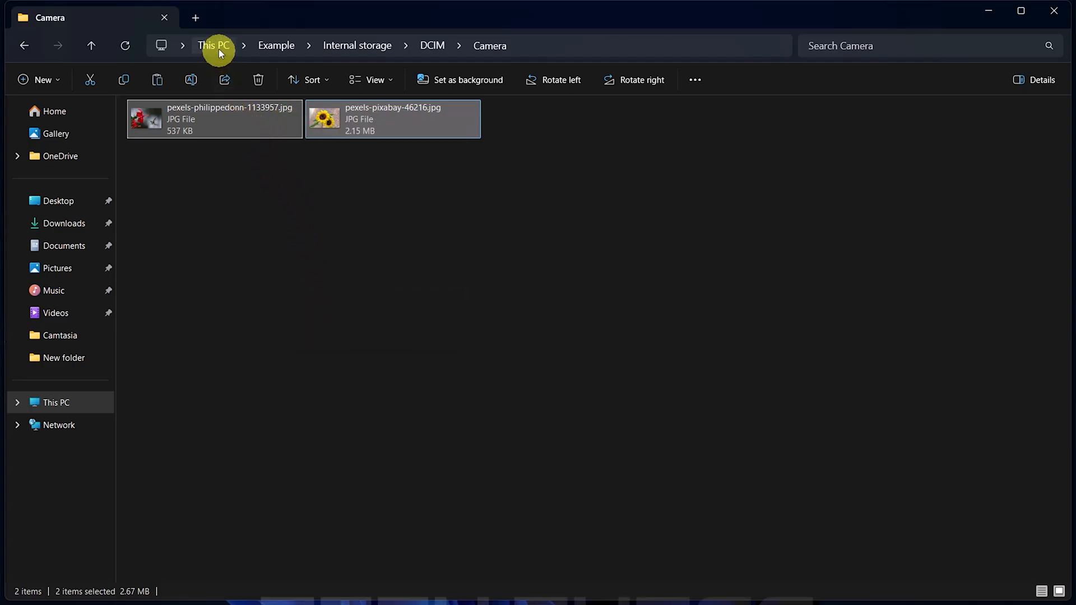
Create 'New folder (3)' on Local Disk (D:) and open it
{"action": "left_click", "coordinate": [214, 45]}
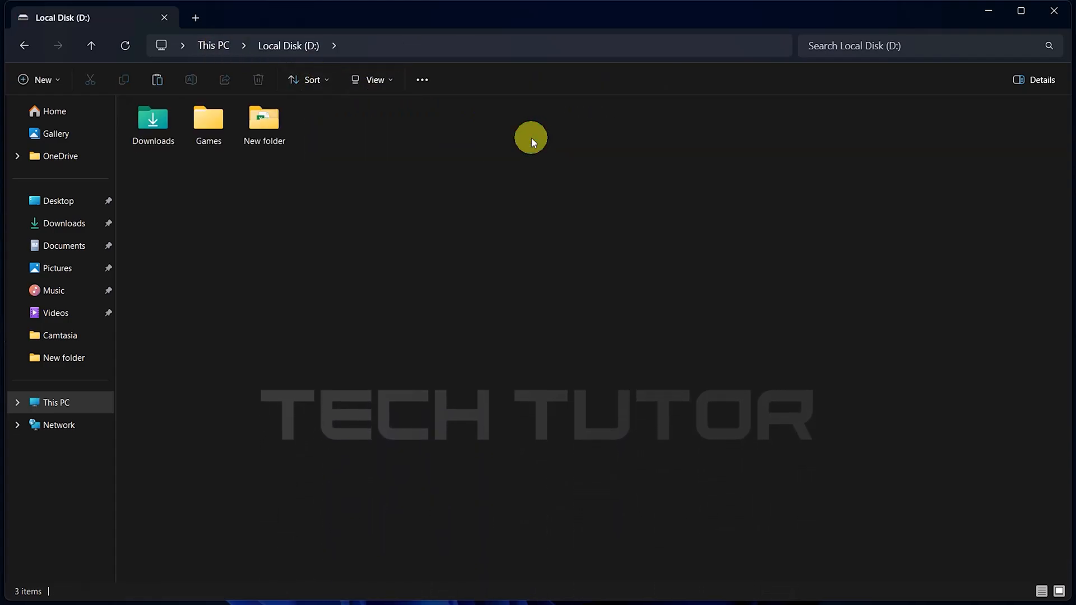
{"action": "right_click", "coordinate": [531, 138]}
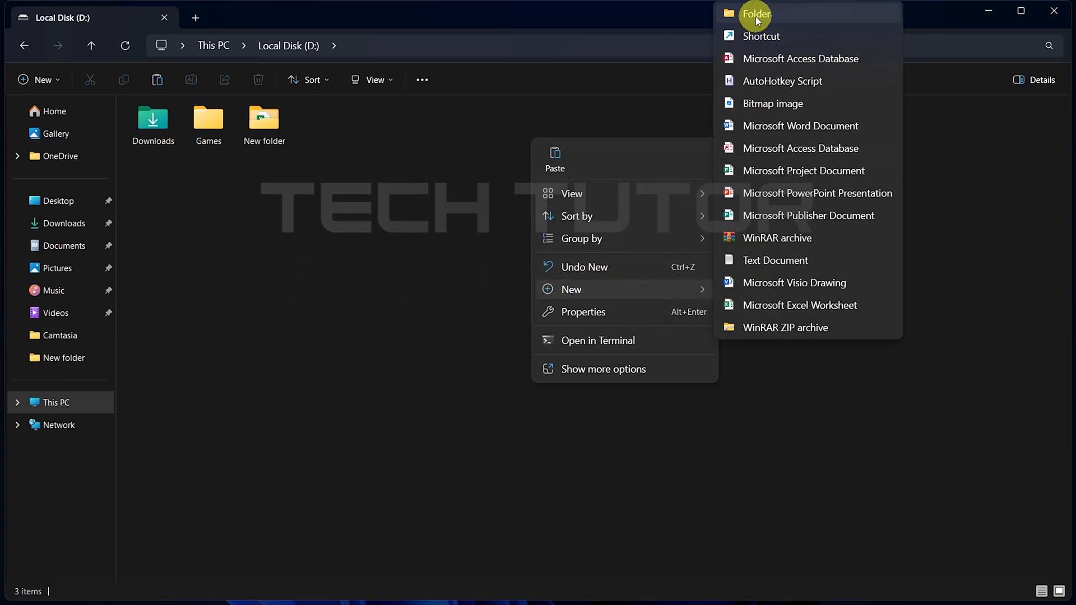
{"action": "left_click", "coordinate": [756, 13]}
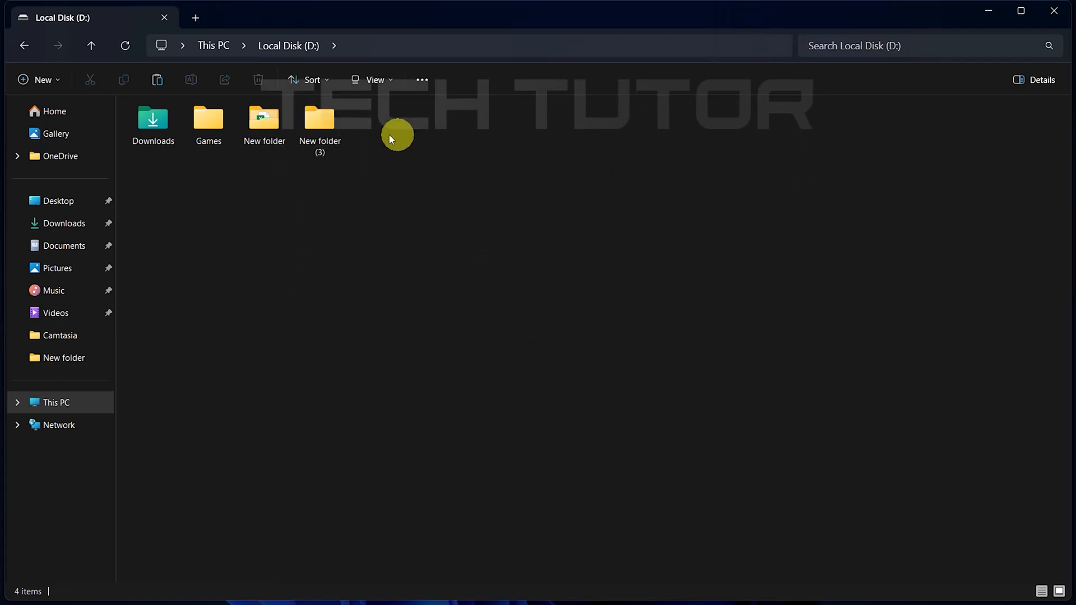
{"action": "double_click", "coordinate": [320, 120]}
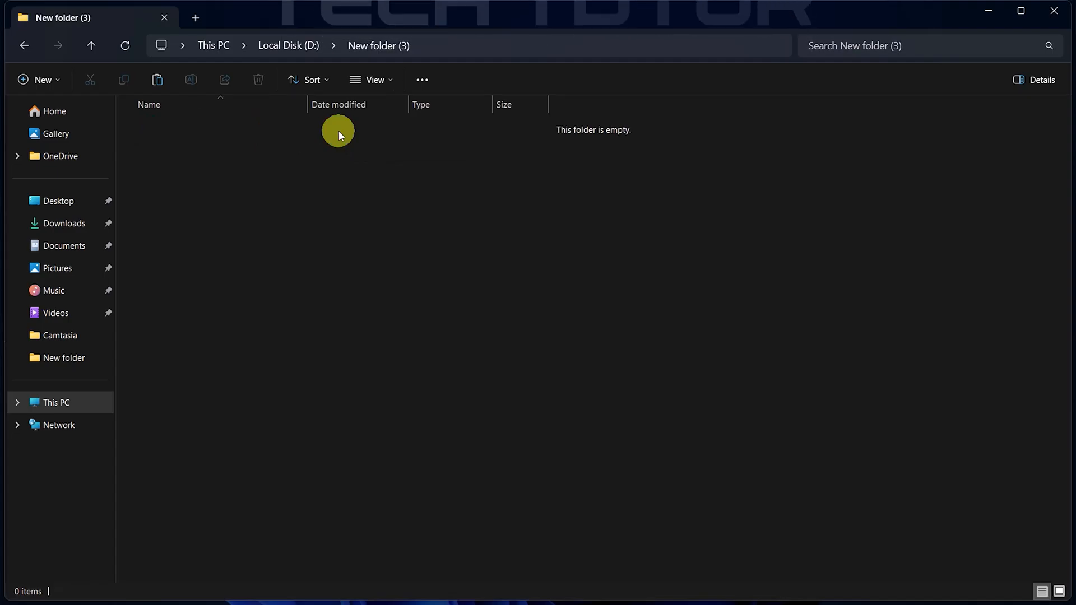
{"action": "mouse_move", "coordinate": [308, 187]}
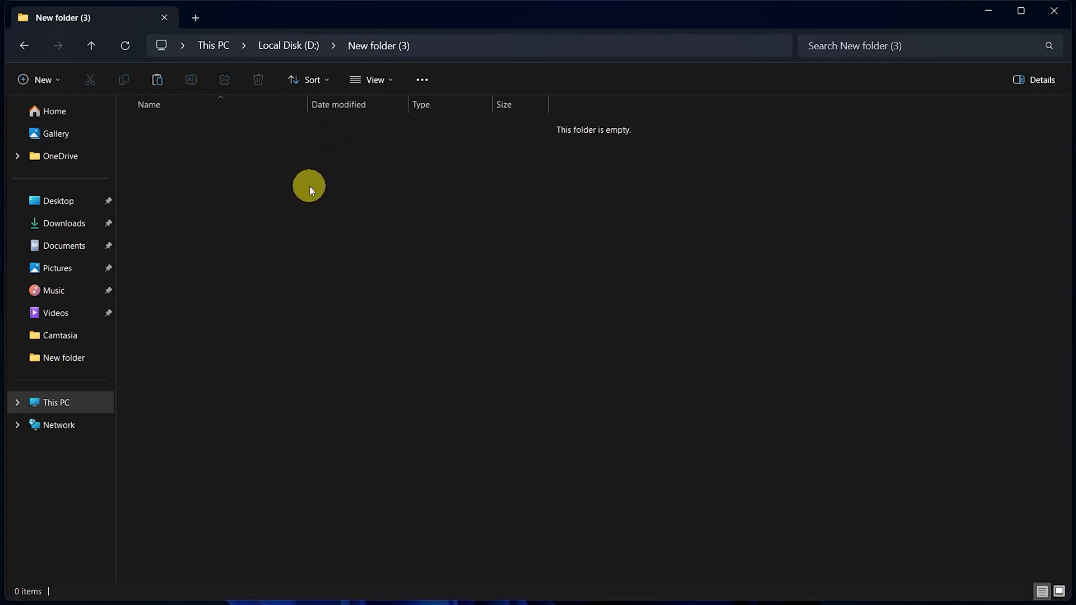
Paste both copied phone photos into the empty 'New folder (3)'
{"action": "right_click", "coordinate": [309, 186]}
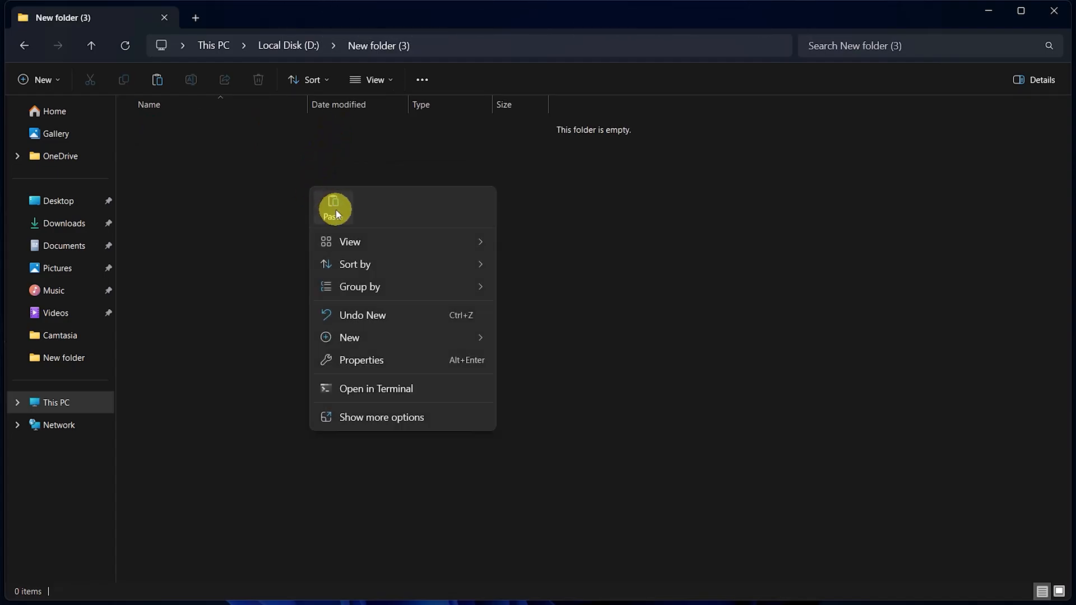
{"action": "left_click", "coordinate": [334, 208]}
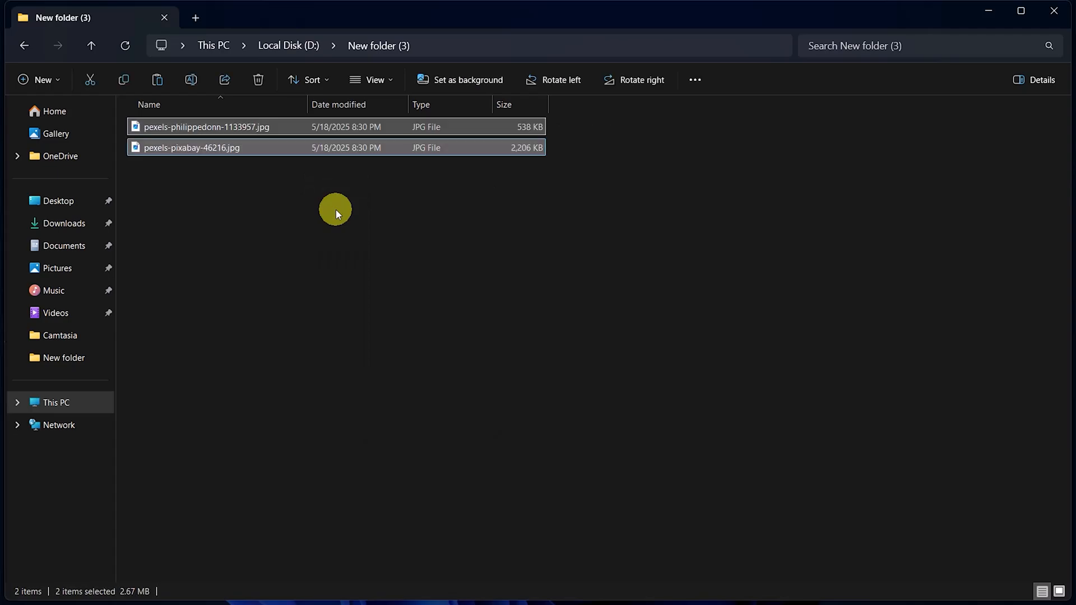